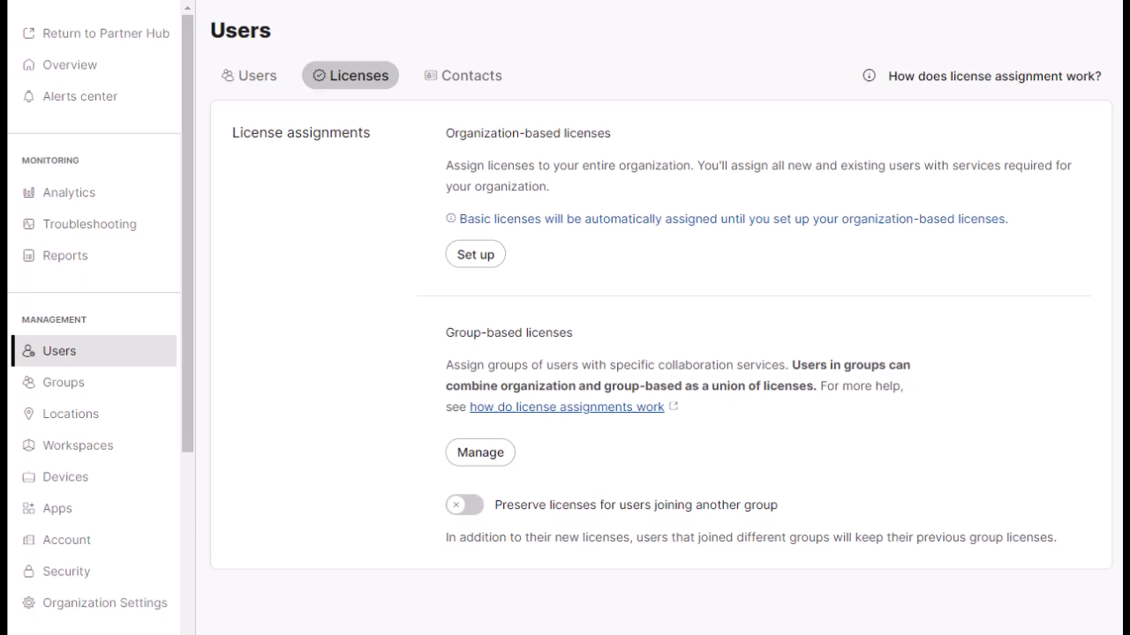
Step: Start Set up under Organization-based licenses to reach the Organization licenses assignment
click(475, 254)
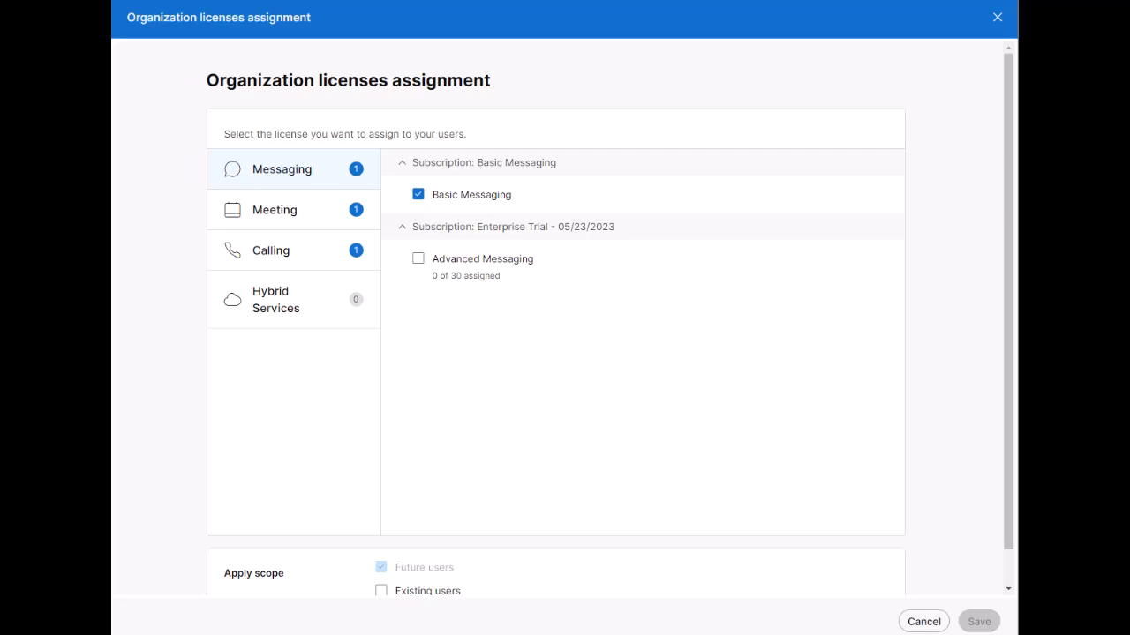
Step: Add another messaging license to the template and move down toward the remaining license groups
click(275, 300)
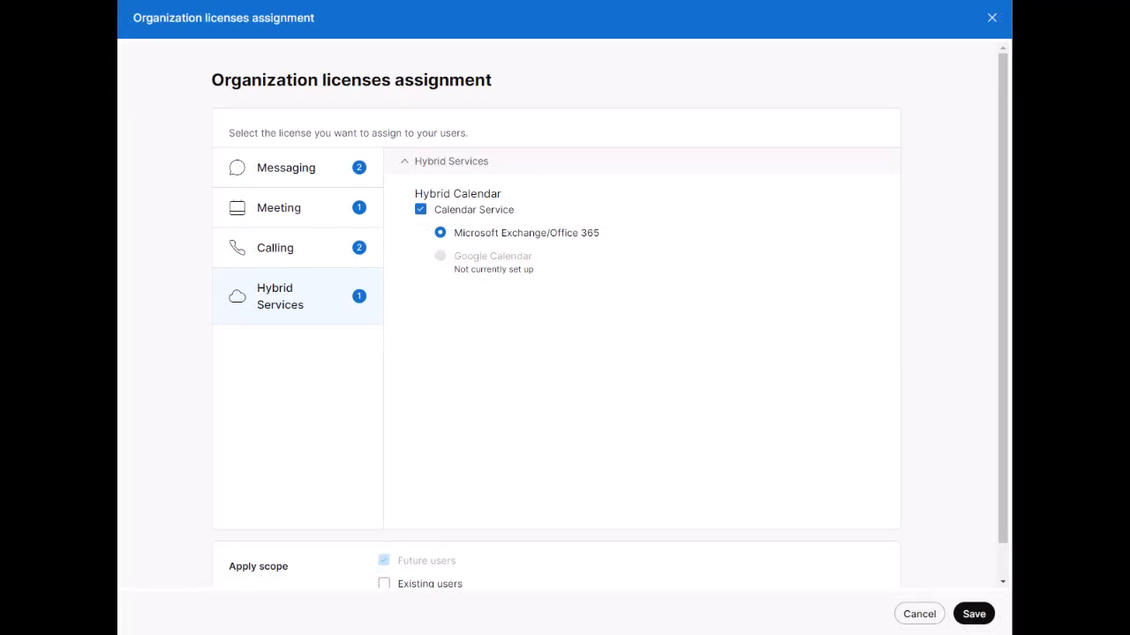
scroll(down, 3)
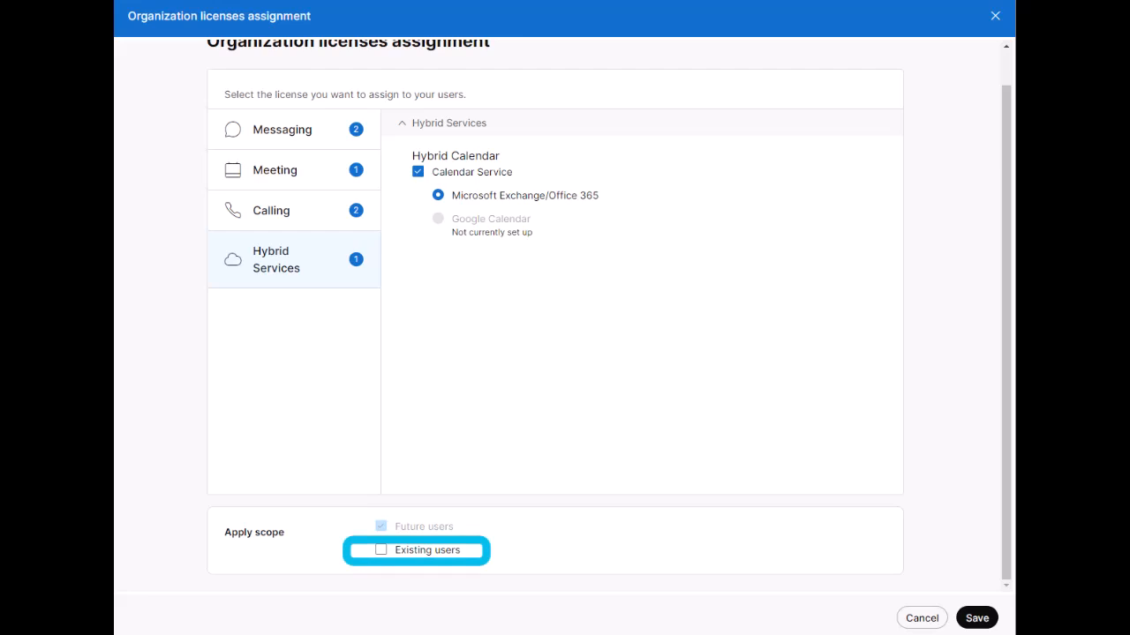
Step: Include Existing users in the apply scope with license preservation kept on, and save the template
click(381, 551)
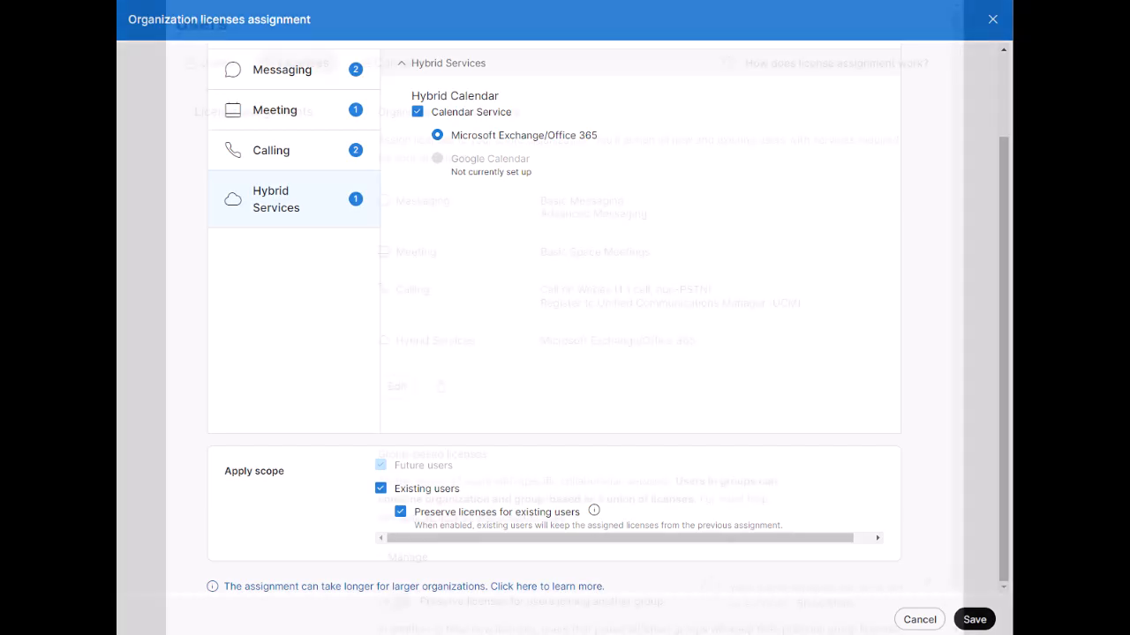
click(975, 618)
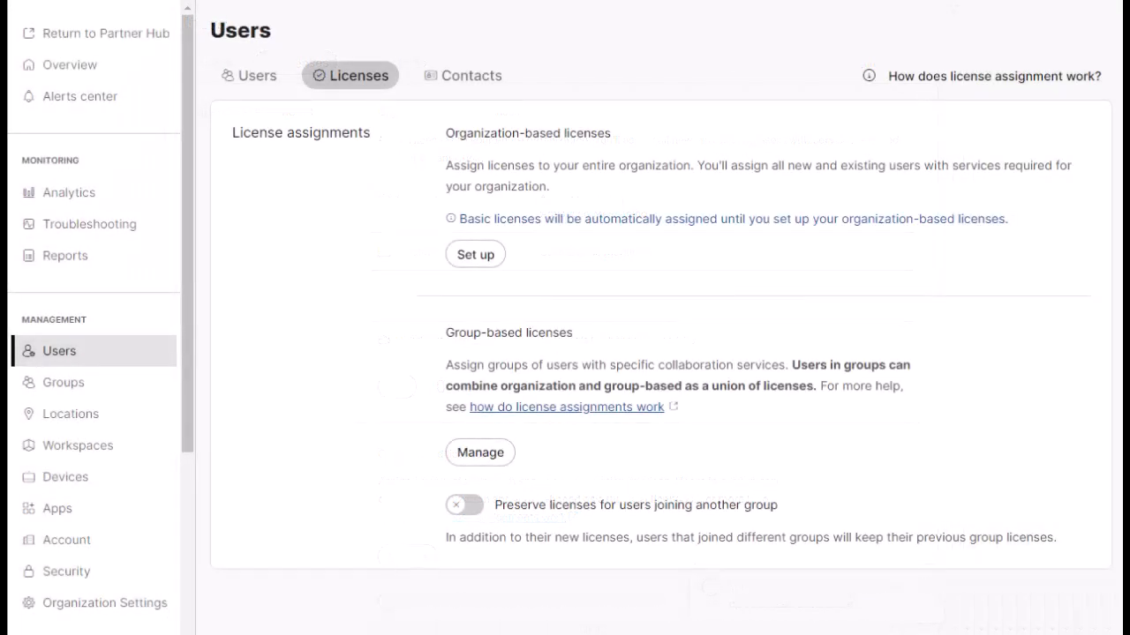
Step: Reopen the organization license assignment and save it with no licenses selected
click(475, 254)
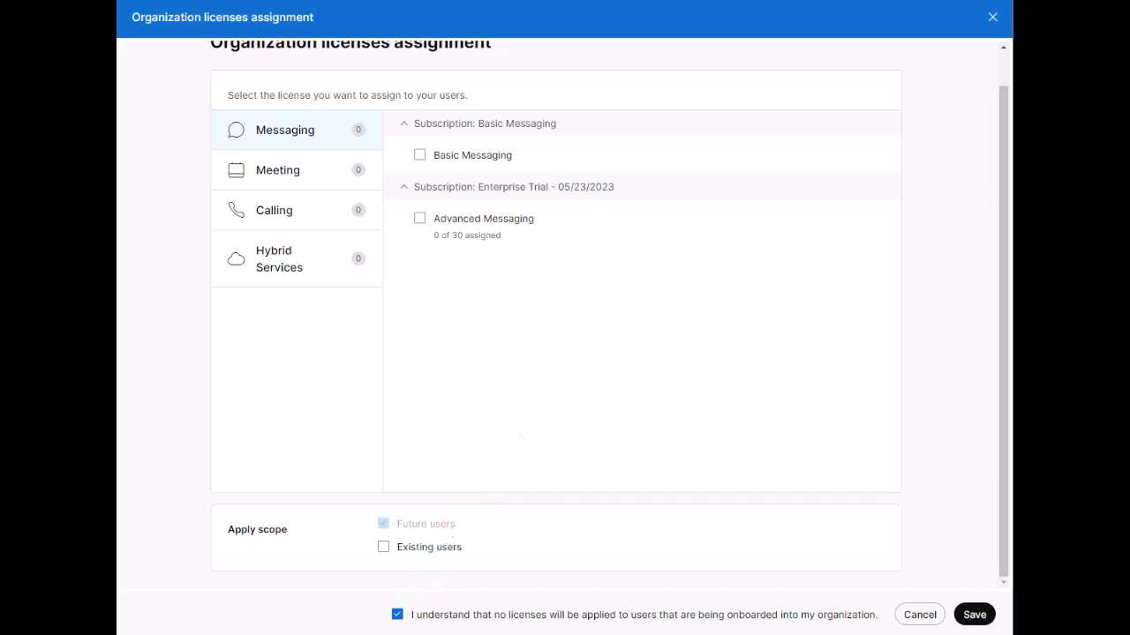
click(974, 615)
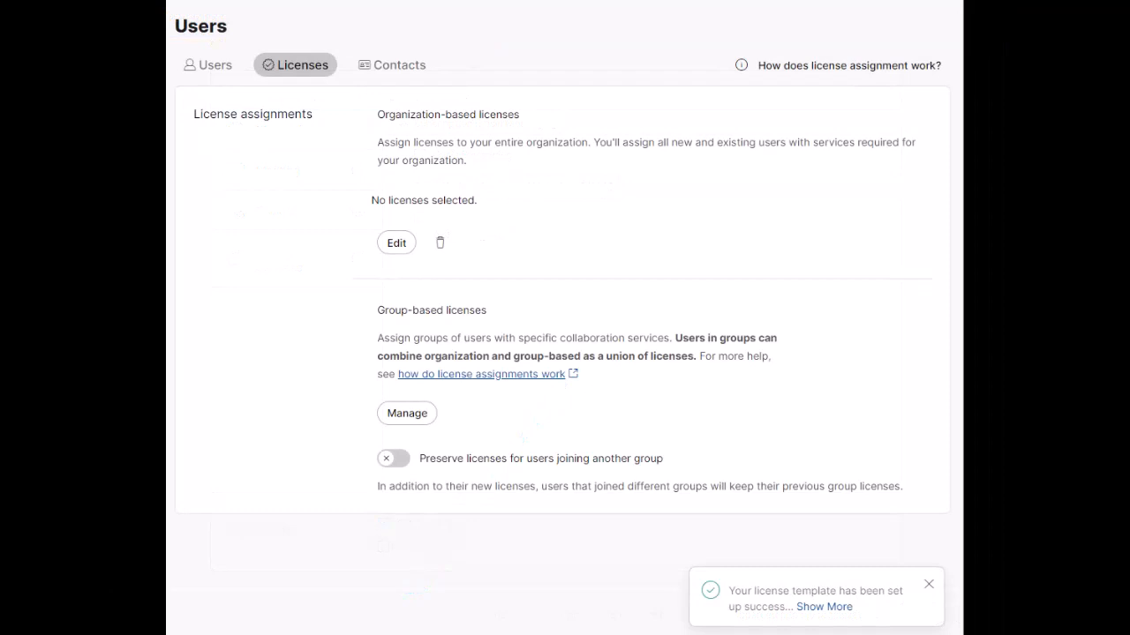